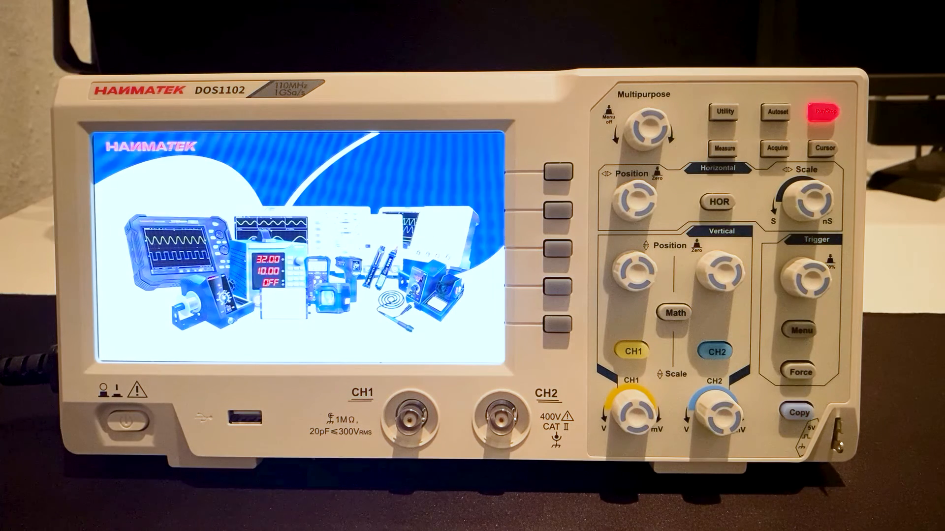
Browse to USB_STICK_8 (E:) and open bmp_0.bmp in the Photos viewer
{"action": "left_click", "coordinate": [822, 113]}
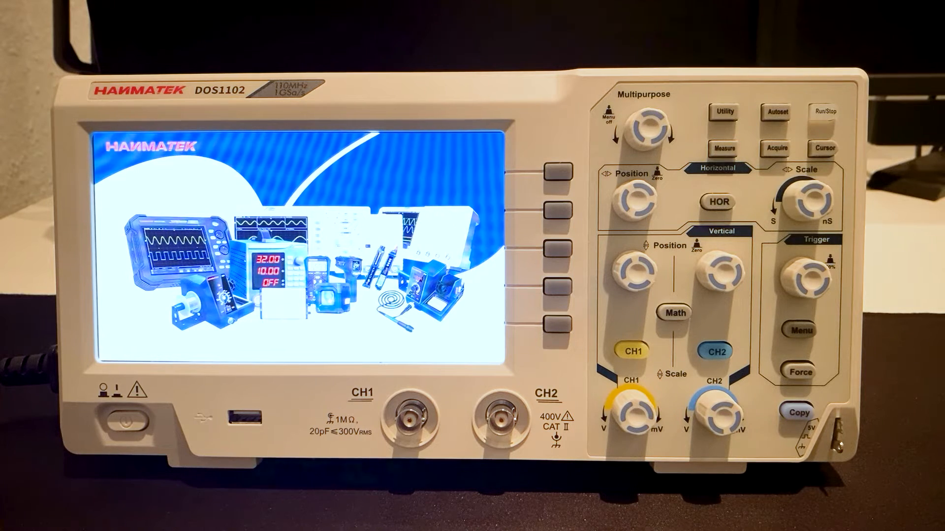
{"action": "left_click", "coordinate": [824, 113]}
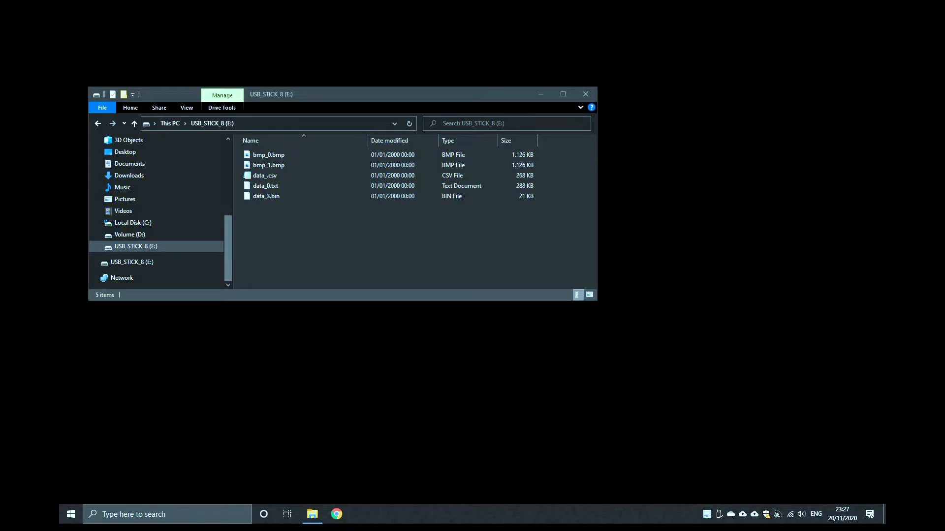
{"action": "left_click", "coordinate": [268, 154]}
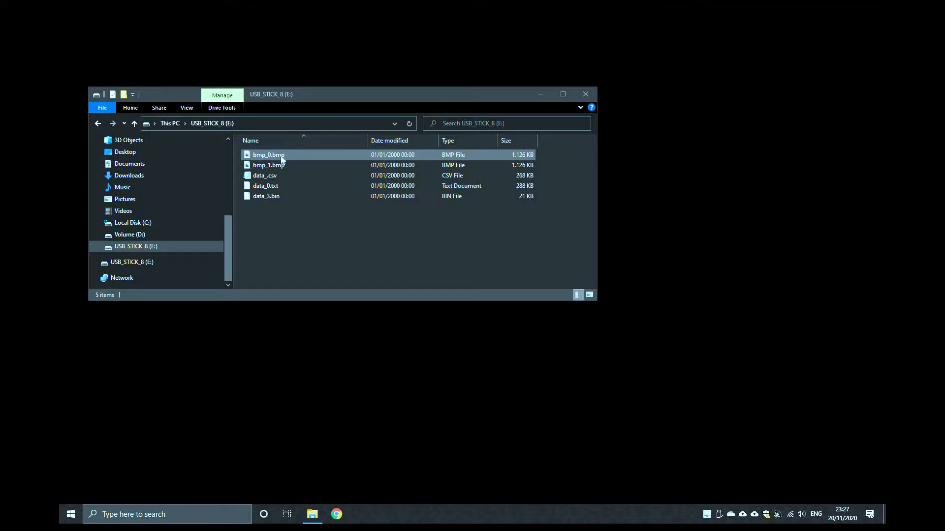
{"action": "double_click", "coordinate": [268, 154]}
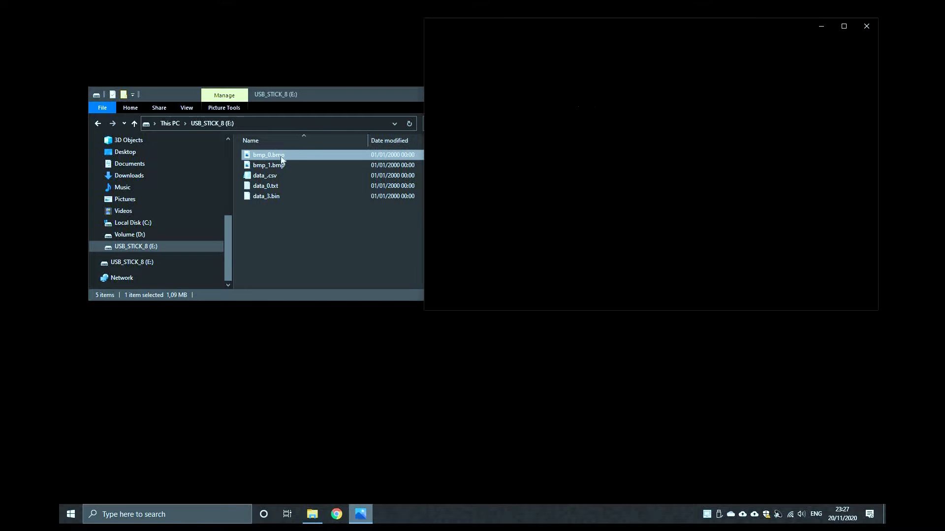
Close the bmp_1.bmp image and open data_.csv in Notepad to view voltage samples
{"action": "double_click", "coordinate": [268, 155]}
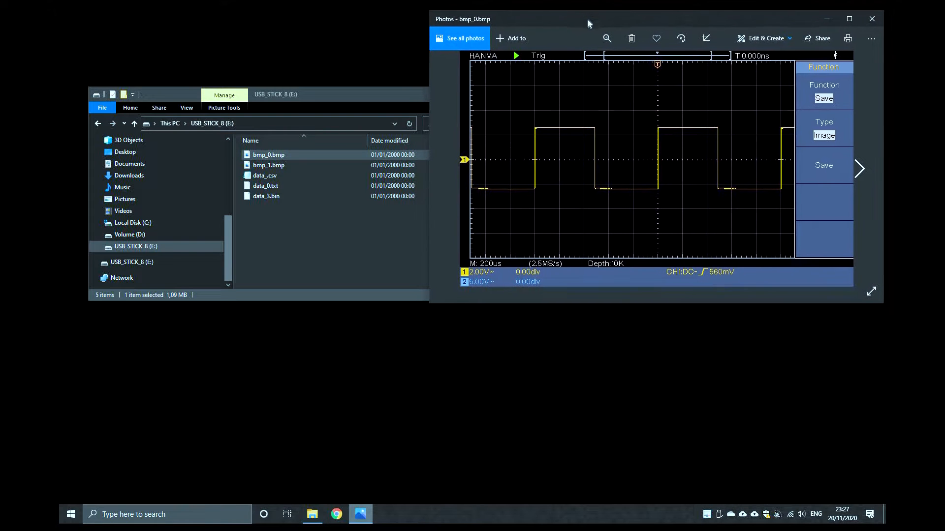
{"action": "left_click", "coordinate": [268, 164]}
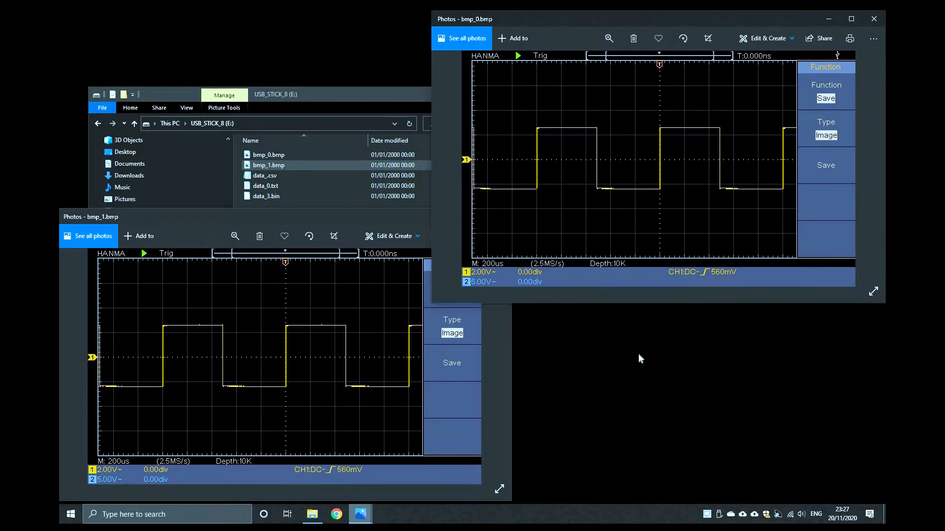
{"action": "mouse_move", "coordinate": [457, 212]}
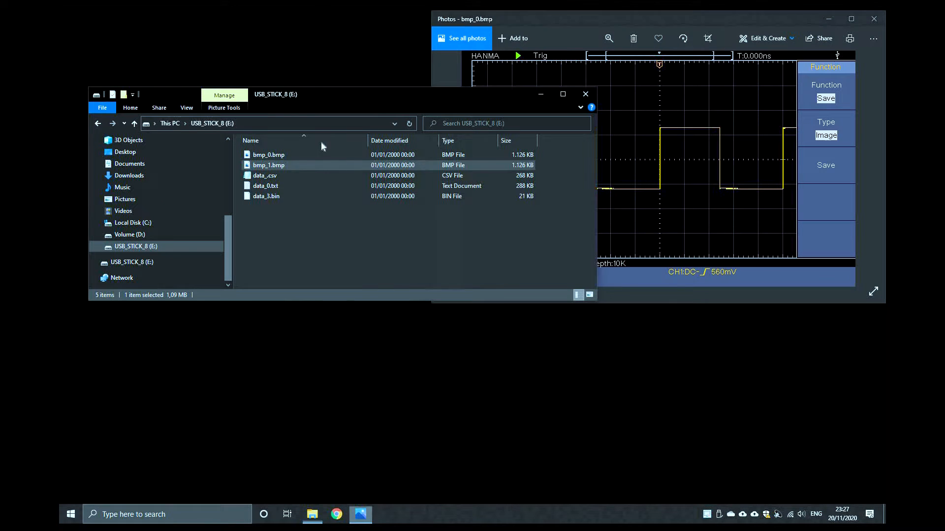
{"action": "double_click", "coordinate": [263, 175]}
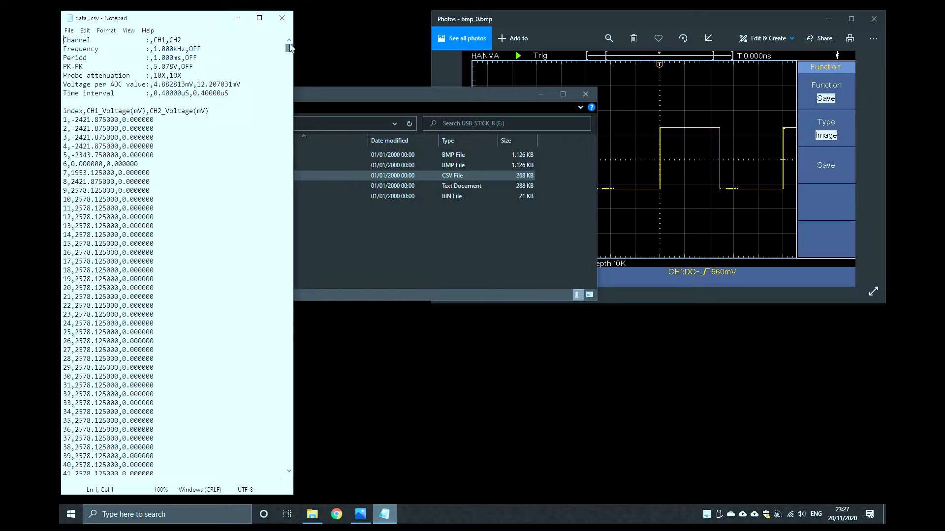
{"action": "left_click_drag", "start_coordinate": [289, 46], "coordinate": [289, 120]}
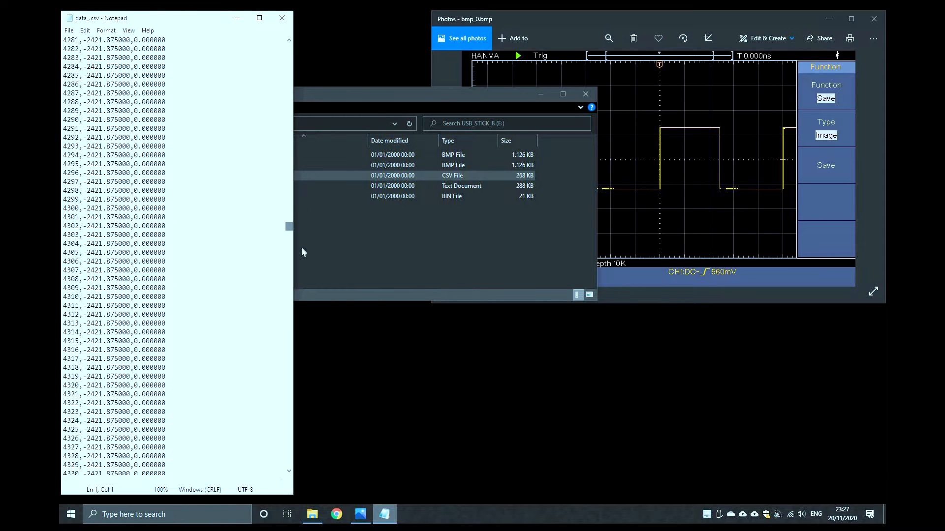
{"action": "left_click_drag", "start_coordinate": [289, 227], "coordinate": [289, 374]}
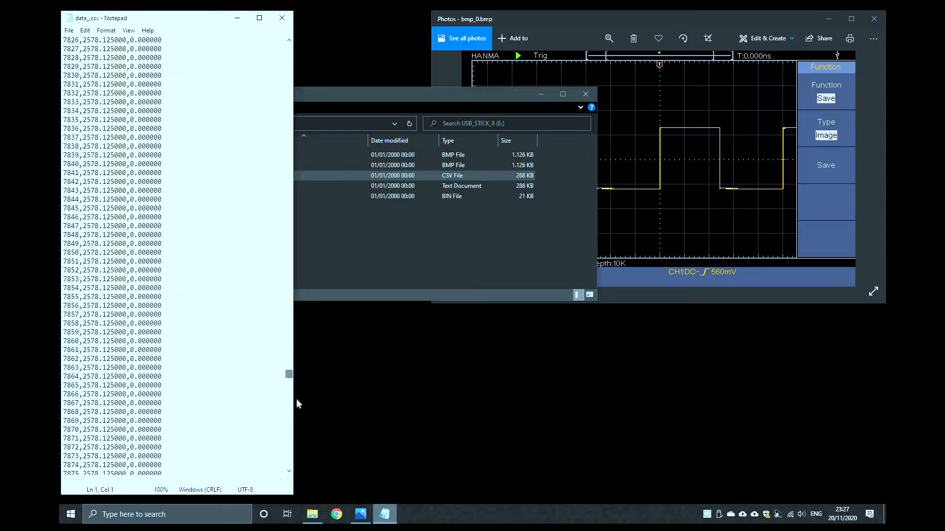
{"action": "scroll", "scroll_direction": "down", "scroll_amount": 3}
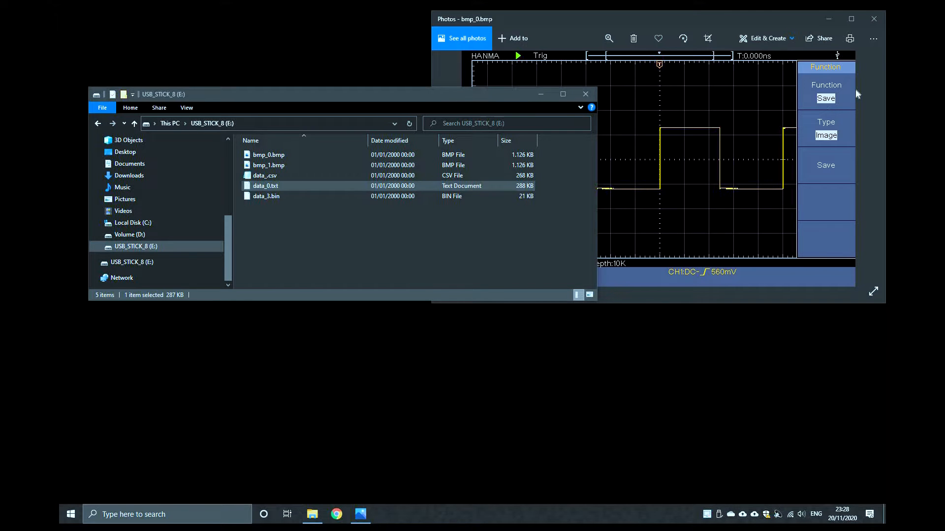
{"action": "left_click", "coordinate": [873, 19]}
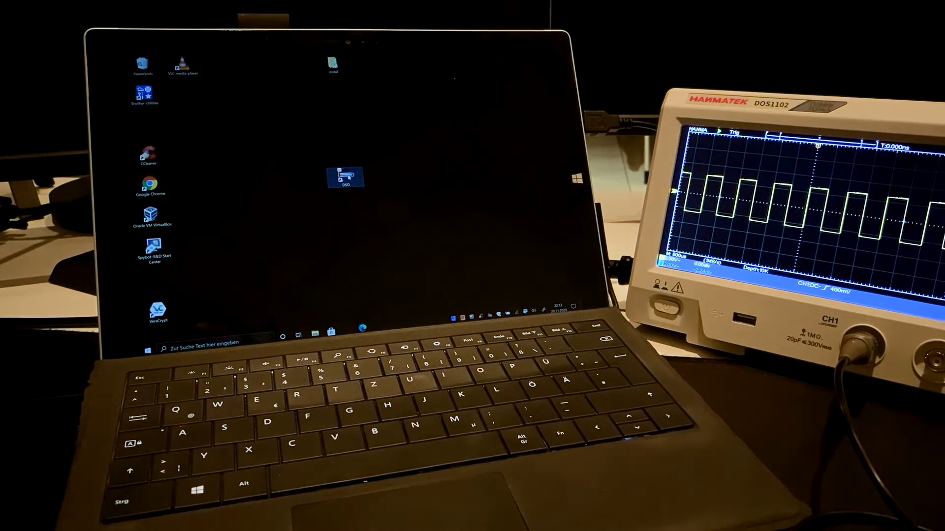
Launch the DSO software and start Continuous Data Download from the DOS1102 over USB
{"action": "double_click", "coordinate": [344, 177]}
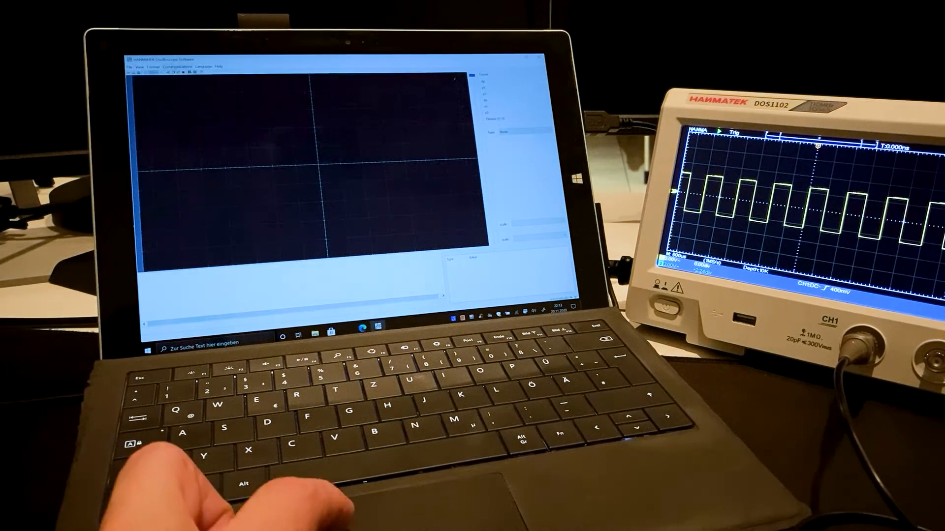
{"action": "left_click", "coordinate": [182, 67]}
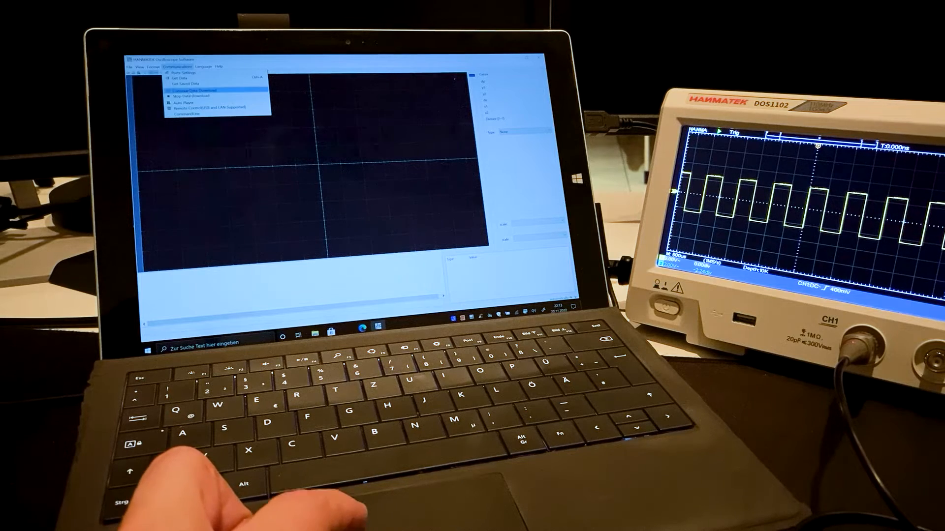
{"action": "left_click", "coordinate": [196, 89]}
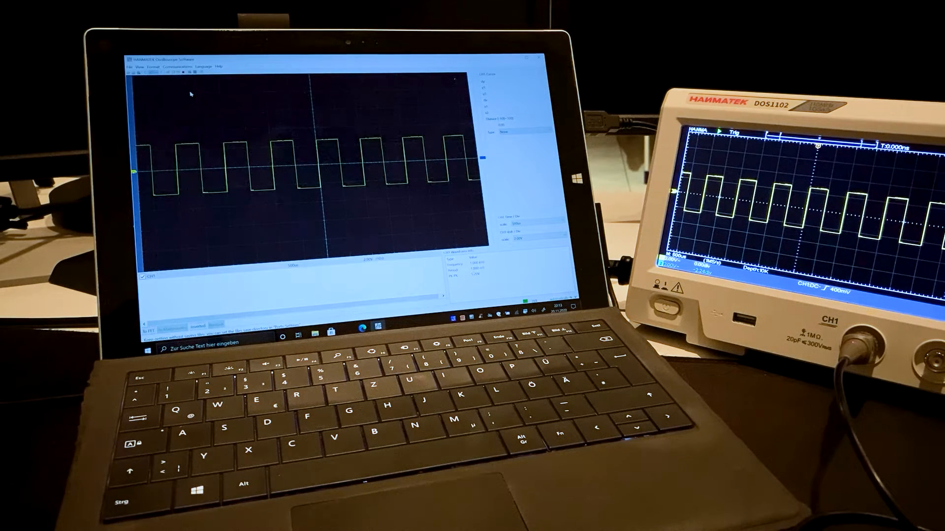